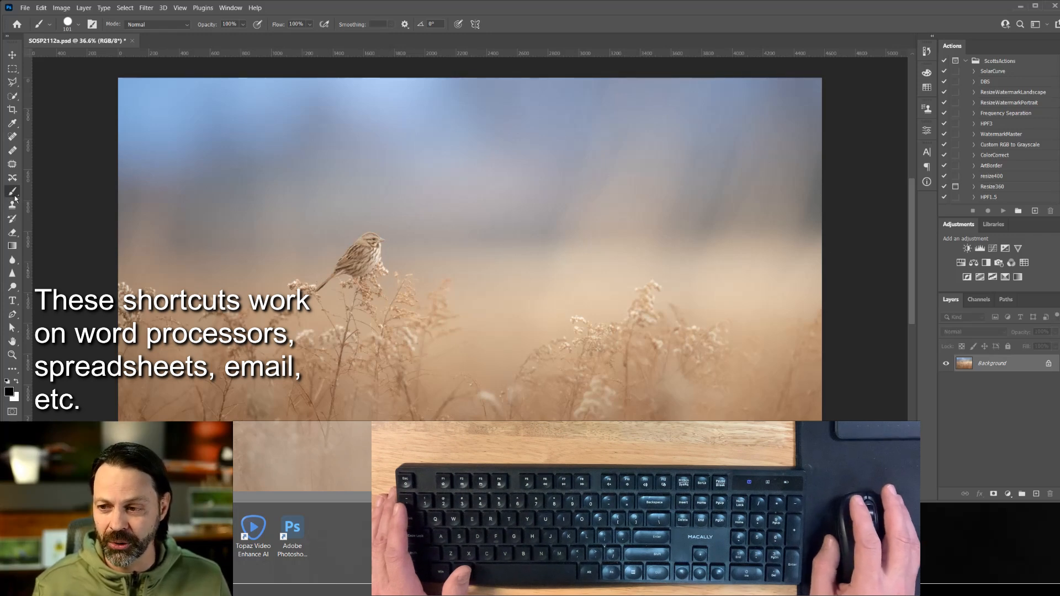
# - Paint a grey test stroke across the sky, then undo the strokes one at a time
pyautogui.moveTo(349, 149); pyautogui.dragTo(430, 187)
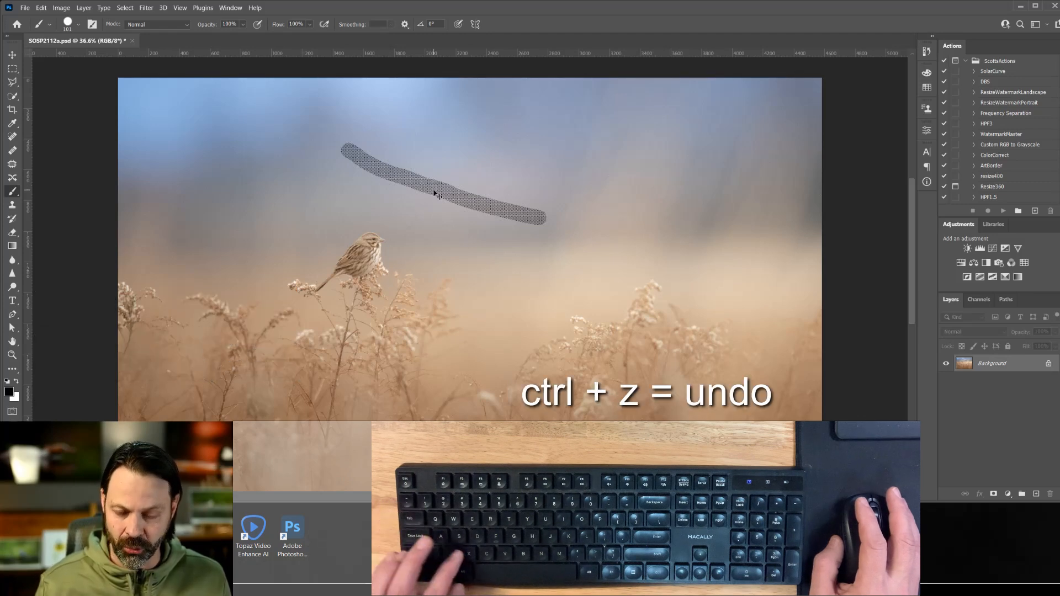
pyautogui.press('ctrl+z')
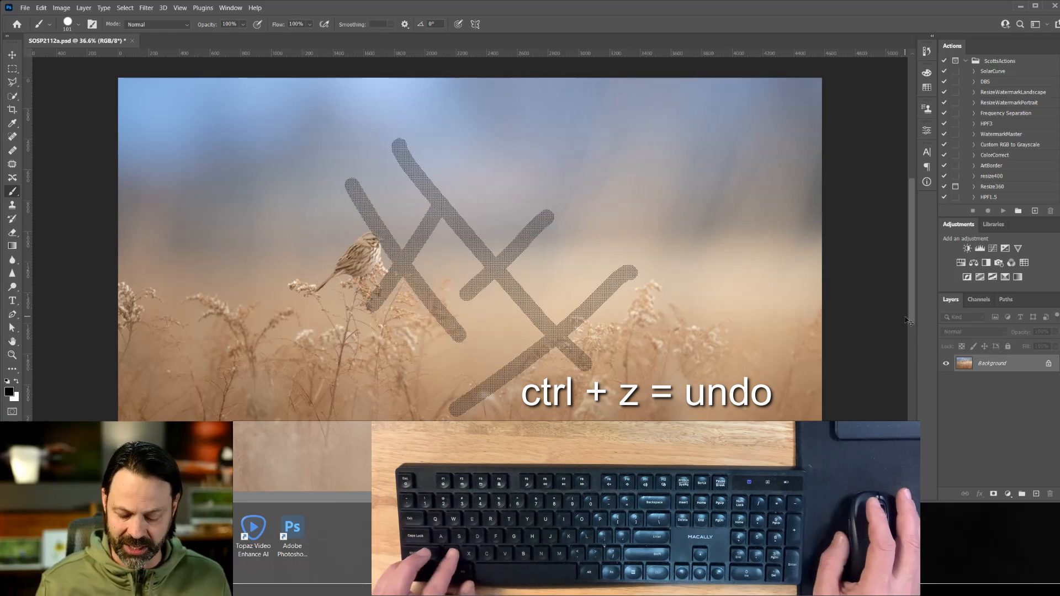
pyautogui.press('ctrl+z')
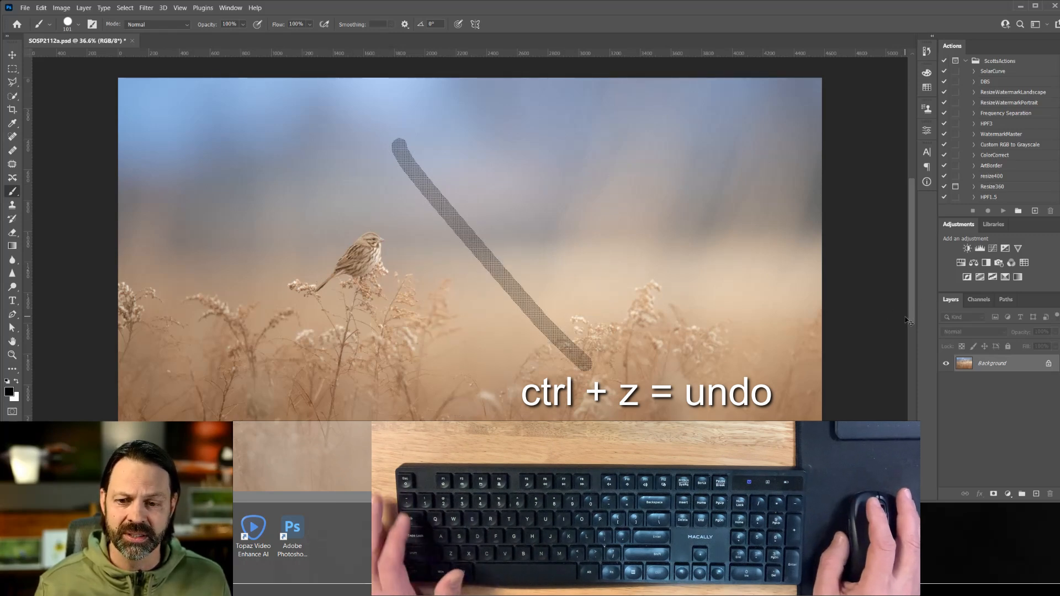
pyautogui.press('ctrl+z')
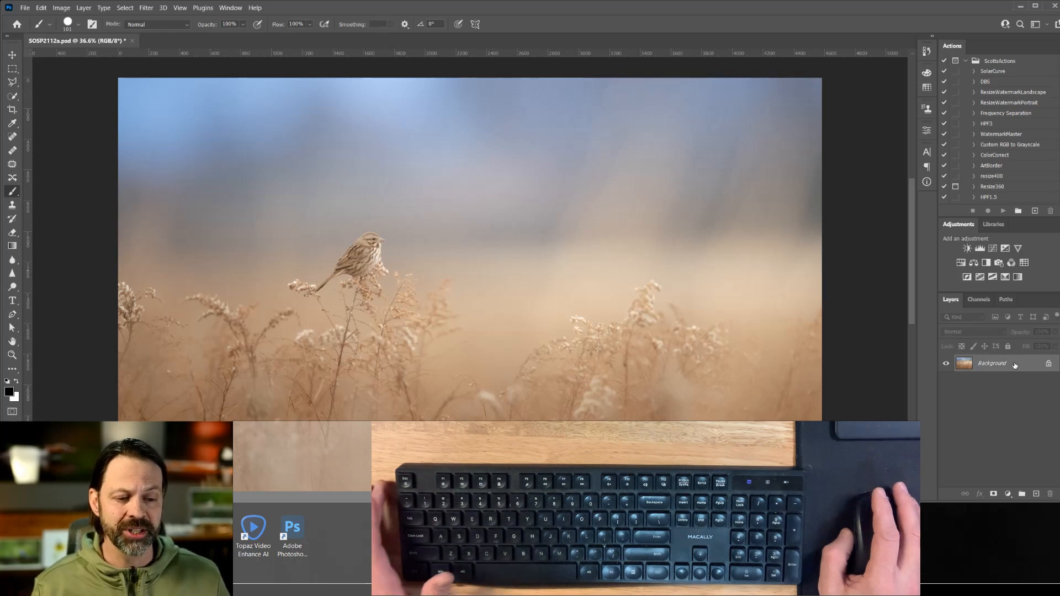
# - Check the Background layer's context options and create Group 1 above it
pyautogui.rightClick(991, 363)
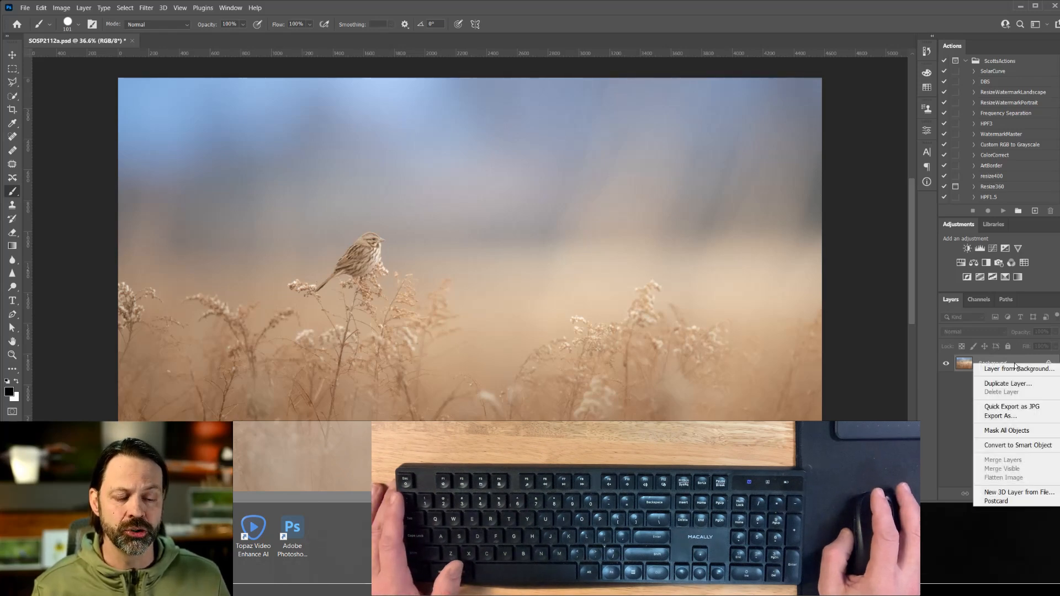
pyautogui.moveTo(1007, 383)
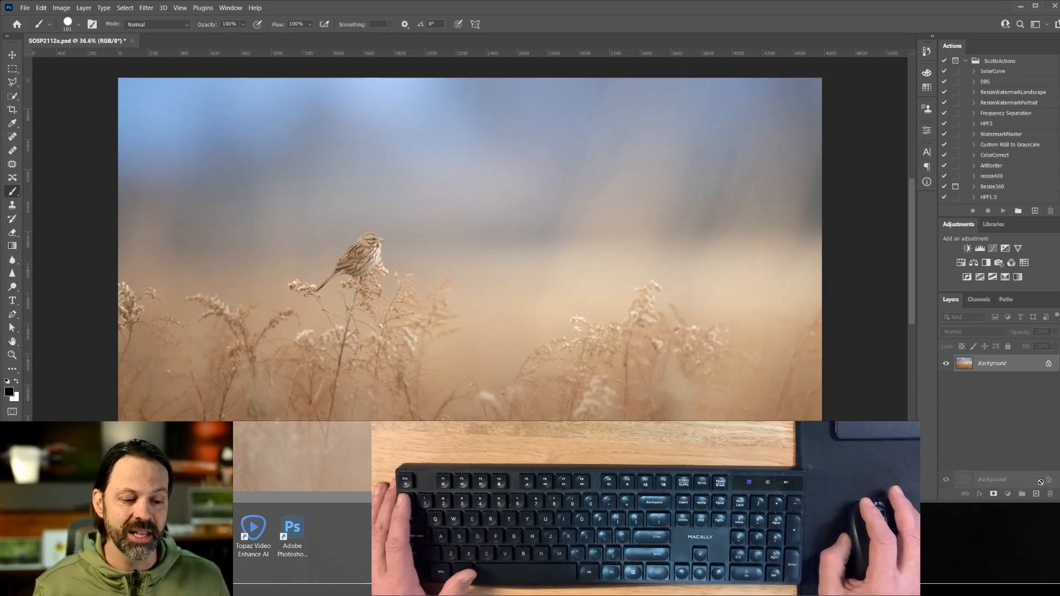
pyautogui.press('ctrl+j')
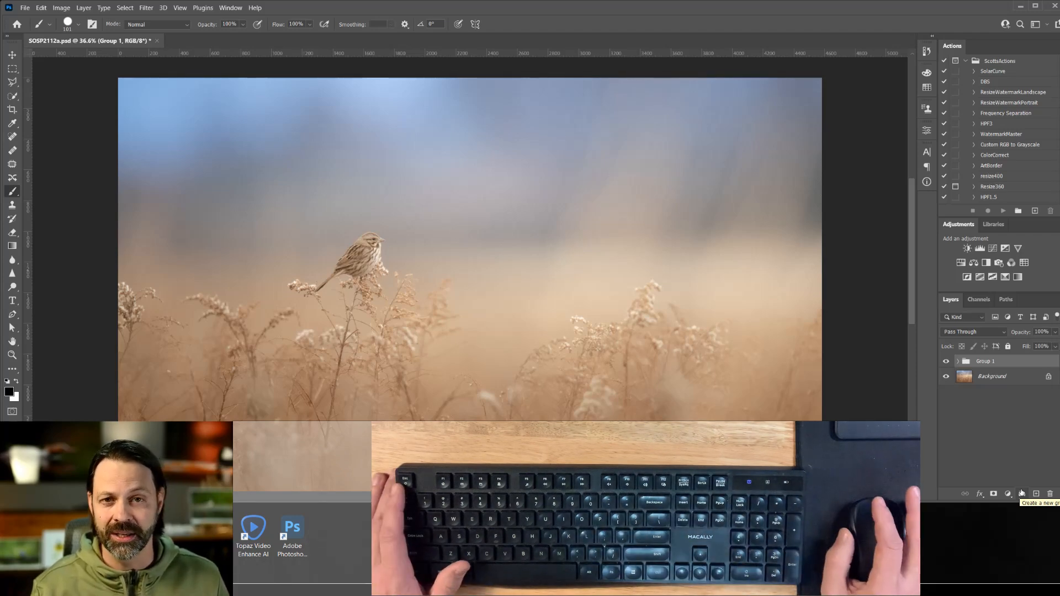
pyautogui.moveTo(1006, 494)
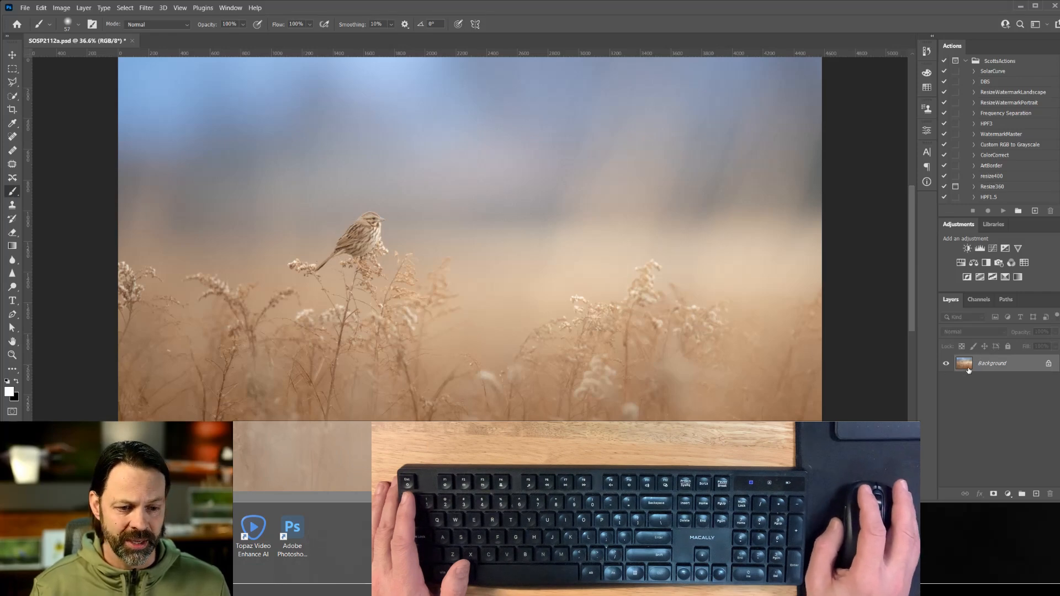
# - Test a white stroke, swap colours so black is in front, then undo a black stroke
pyautogui.moveTo(385, 147); pyautogui.dragTo(701, 194)
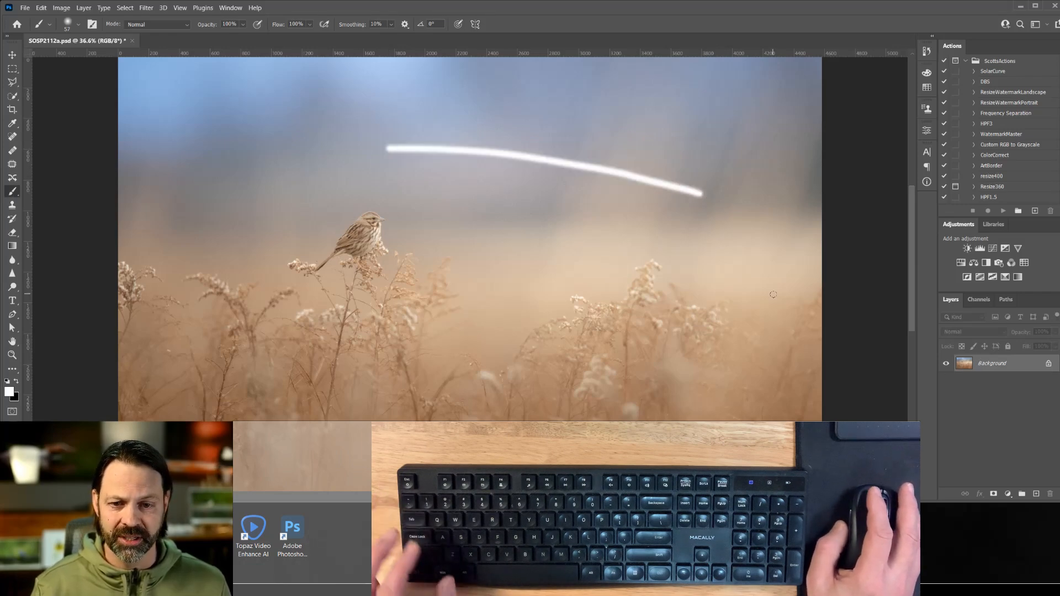
pyautogui.press('ctrl+z')
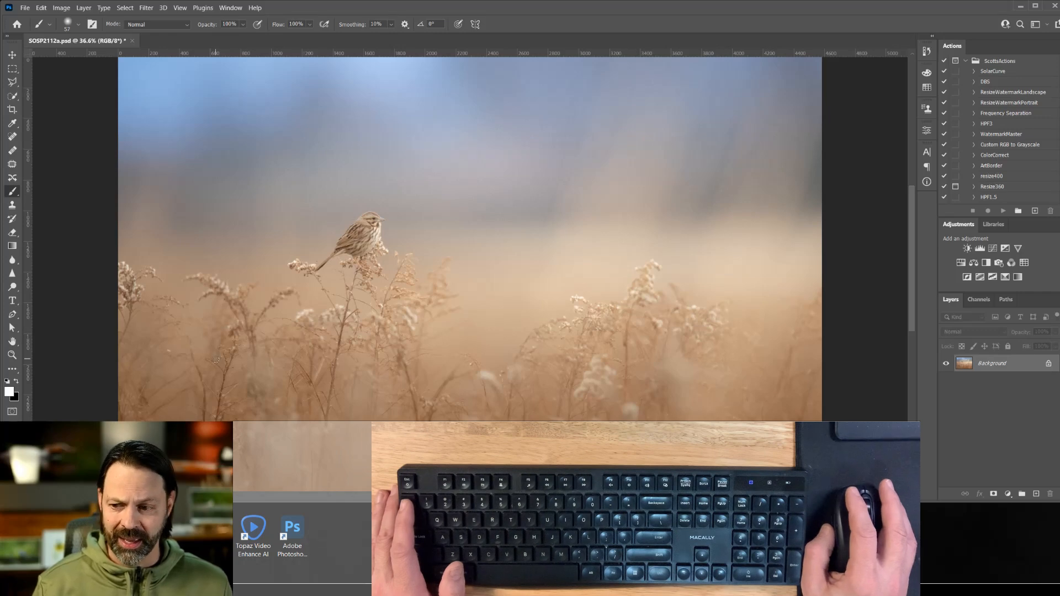
pyautogui.press('ctrl+z')
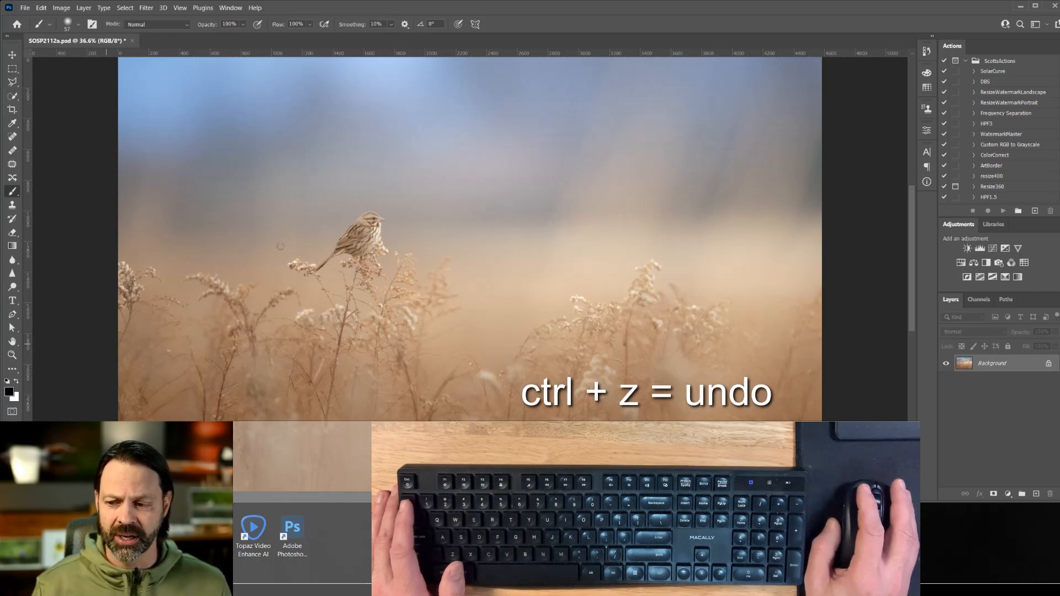
pyautogui.moveTo(350, 157); pyautogui.dragTo(706, 242)
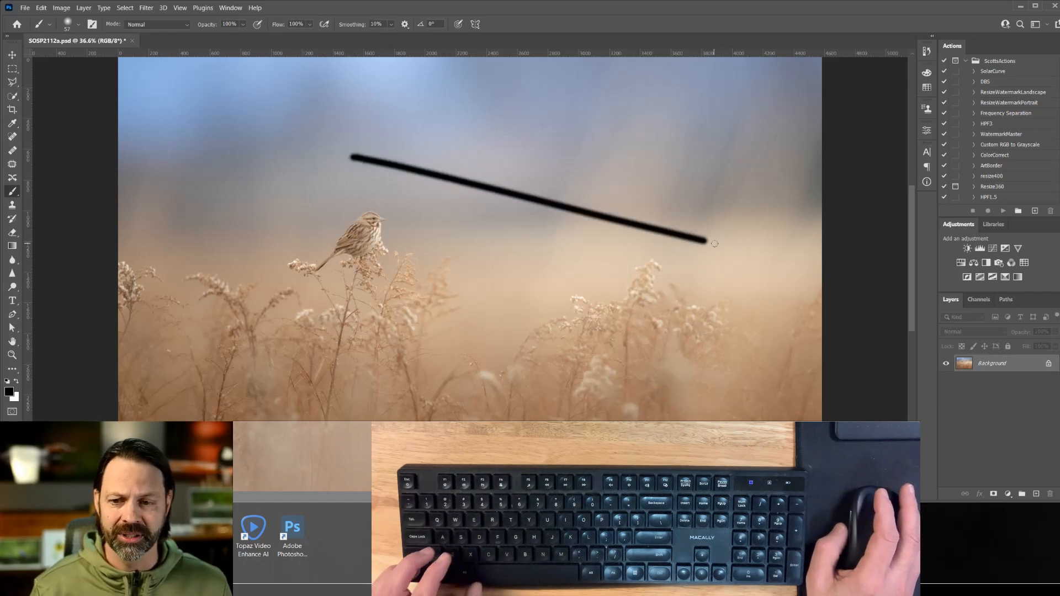
pyautogui.press('ctrl+z')
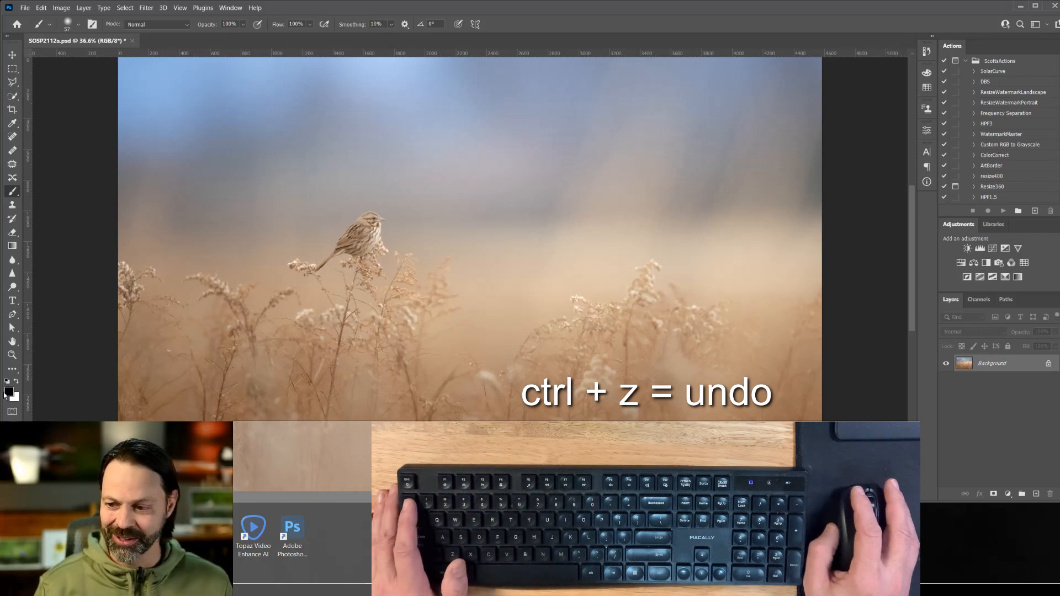
# - Pick green as the foreground colour and undo a green test stroke right of the bird
pyautogui.click(8, 394)
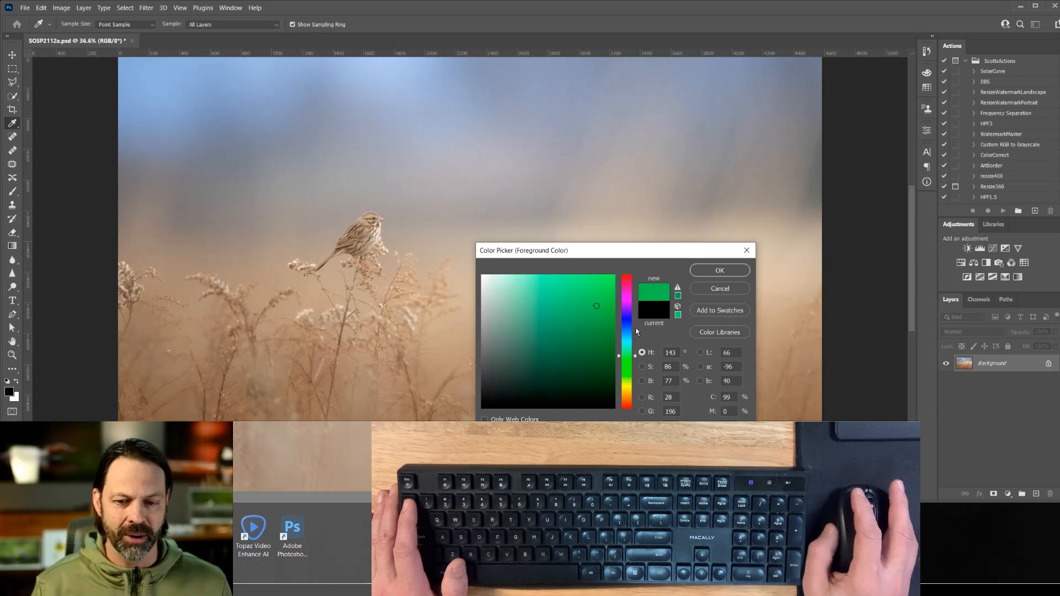
pyautogui.click(718, 270)
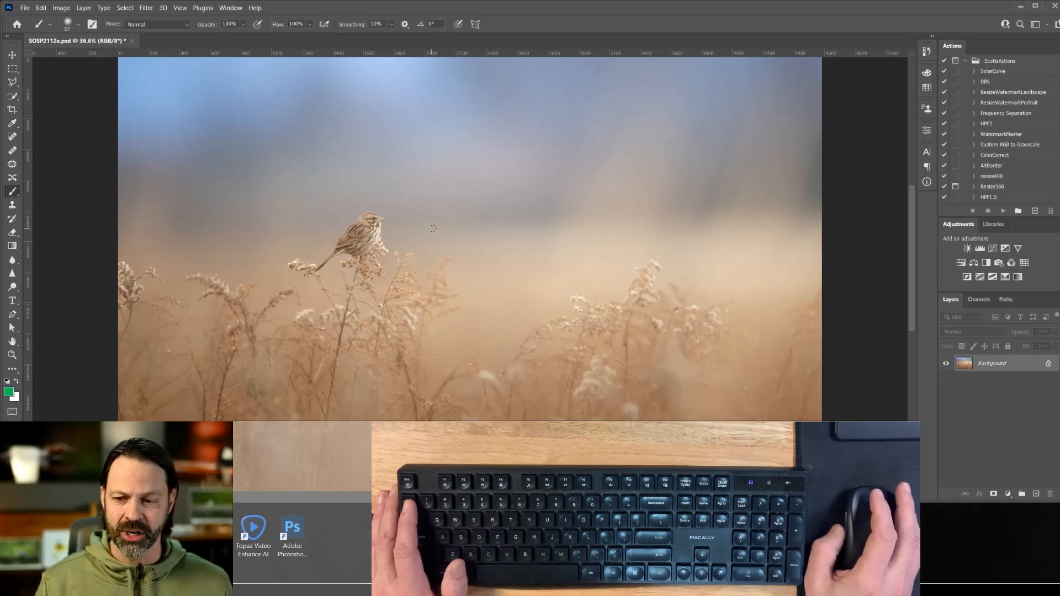
pyautogui.moveTo(428, 223); pyautogui.dragTo(617, 237)
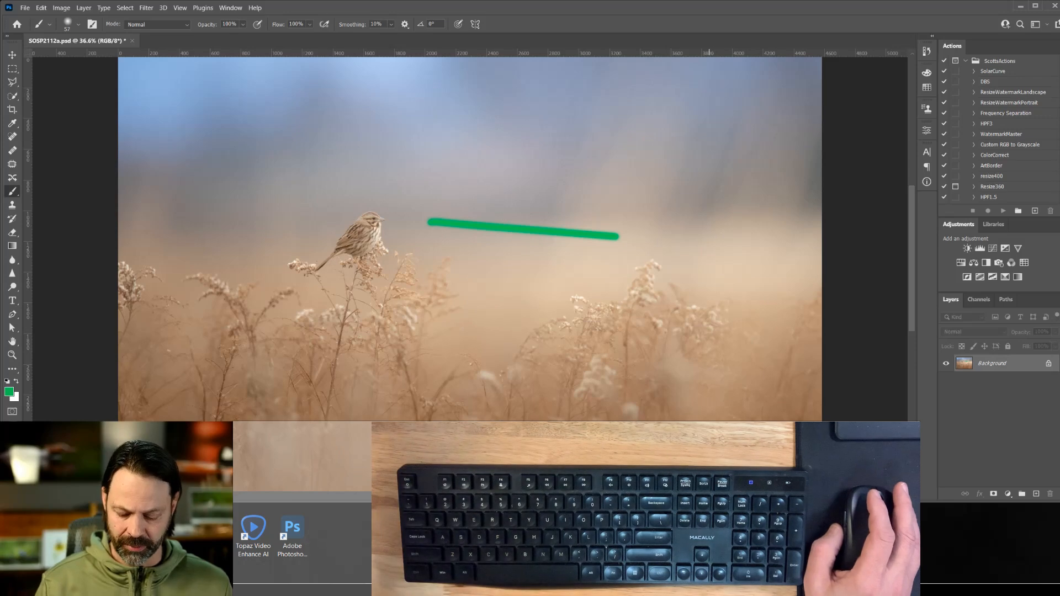
pyautogui.press('ctrl+z')
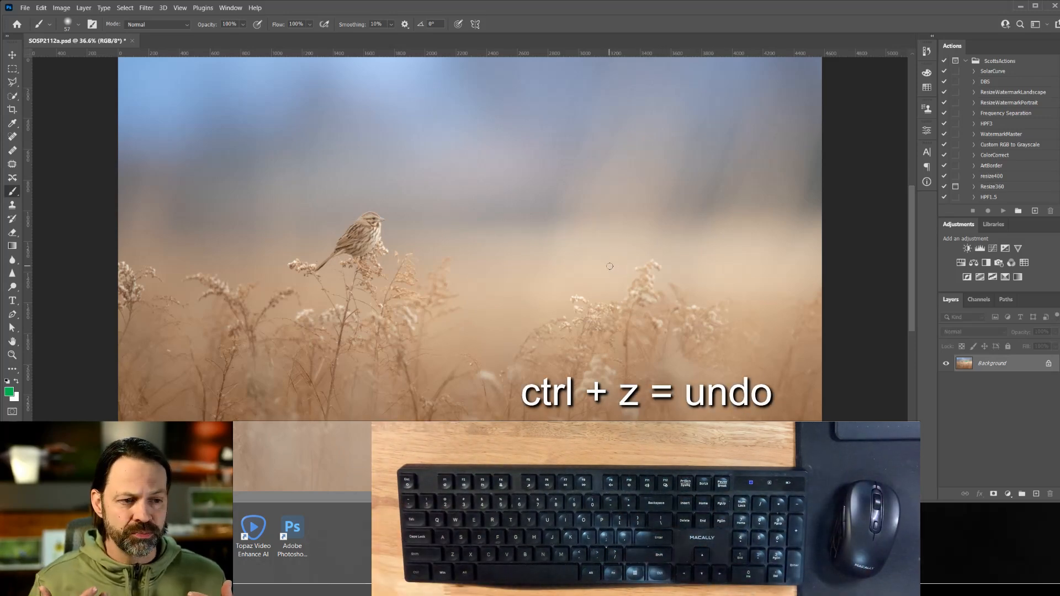
# - Reset colours to default black and white, then swap so white is in front
pyautogui.press('ctrl+z')
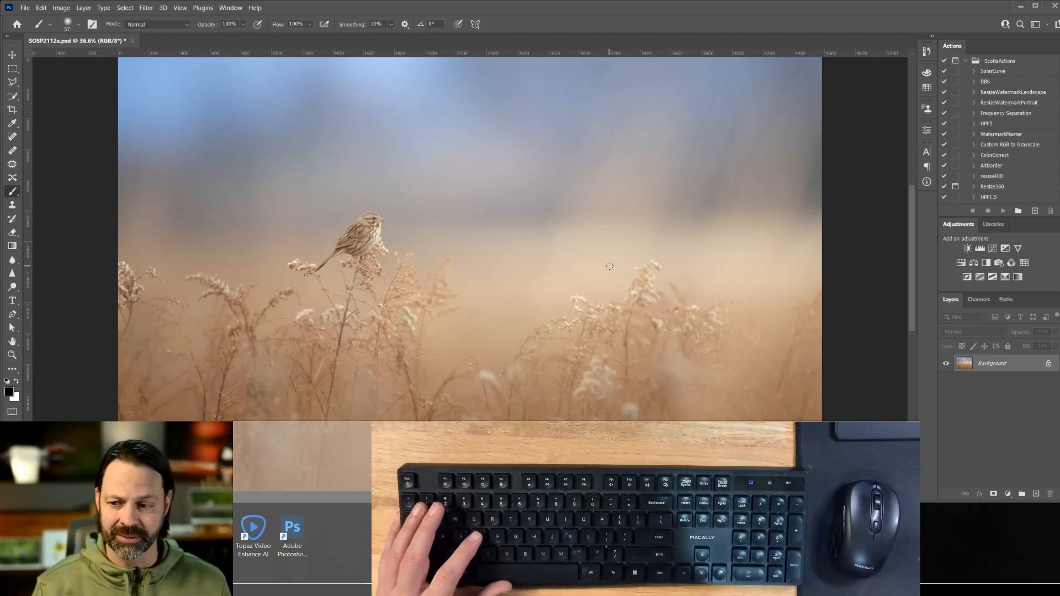
pyautogui.press('d')
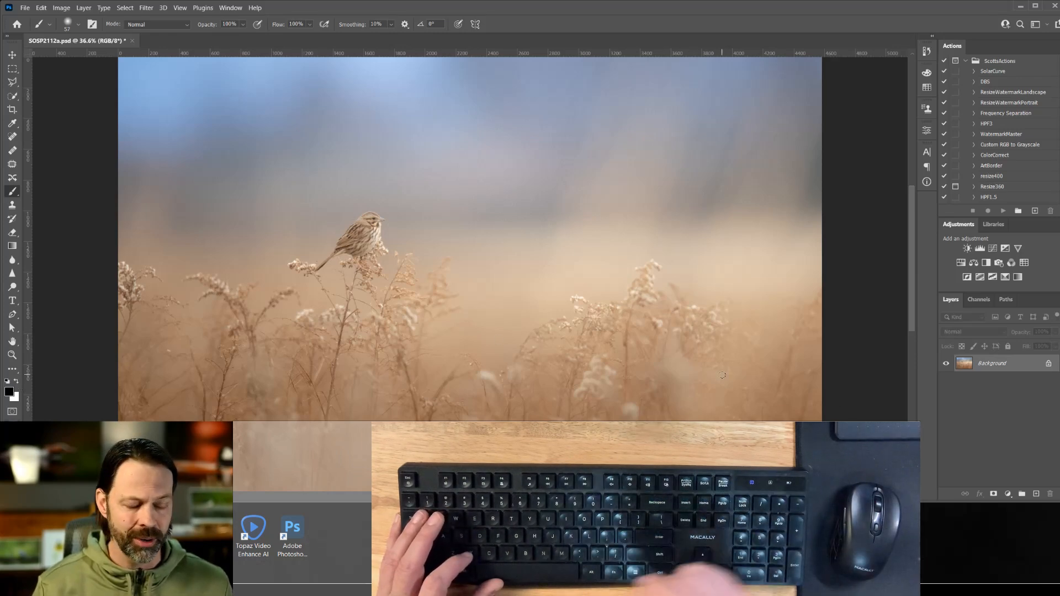
pyautogui.press('x')
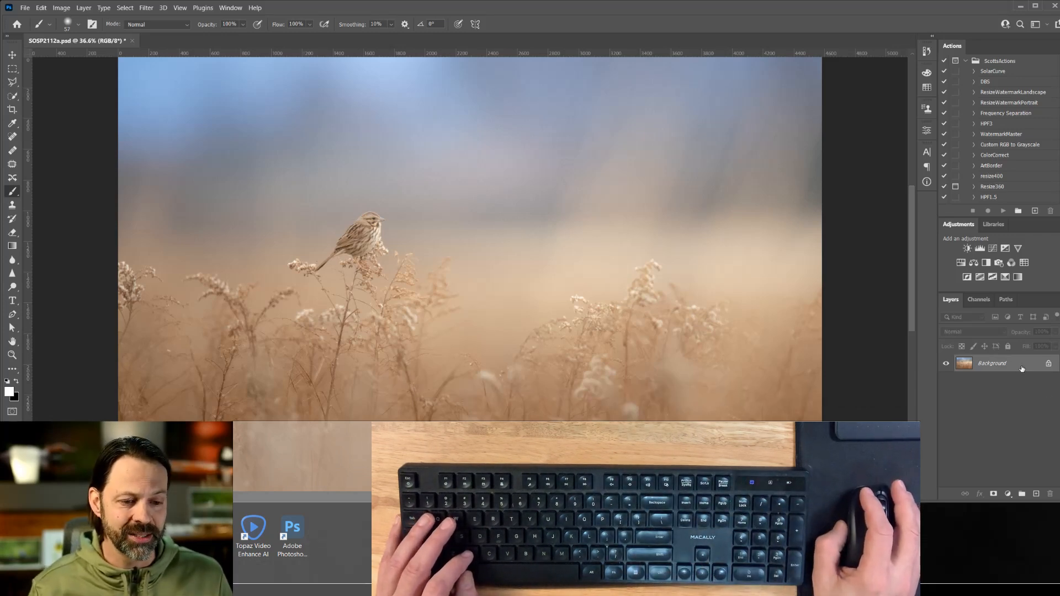
# - Duplicate the photo layer, hide sky patches in black, then paint part back in
pyautogui.press('ctrl+j')
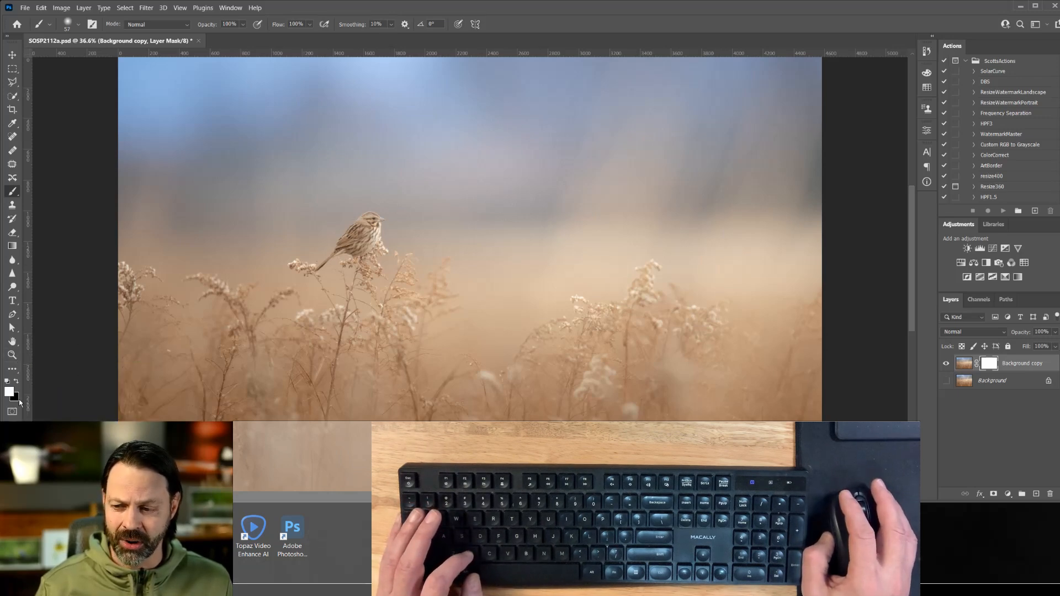
pyautogui.press('d')
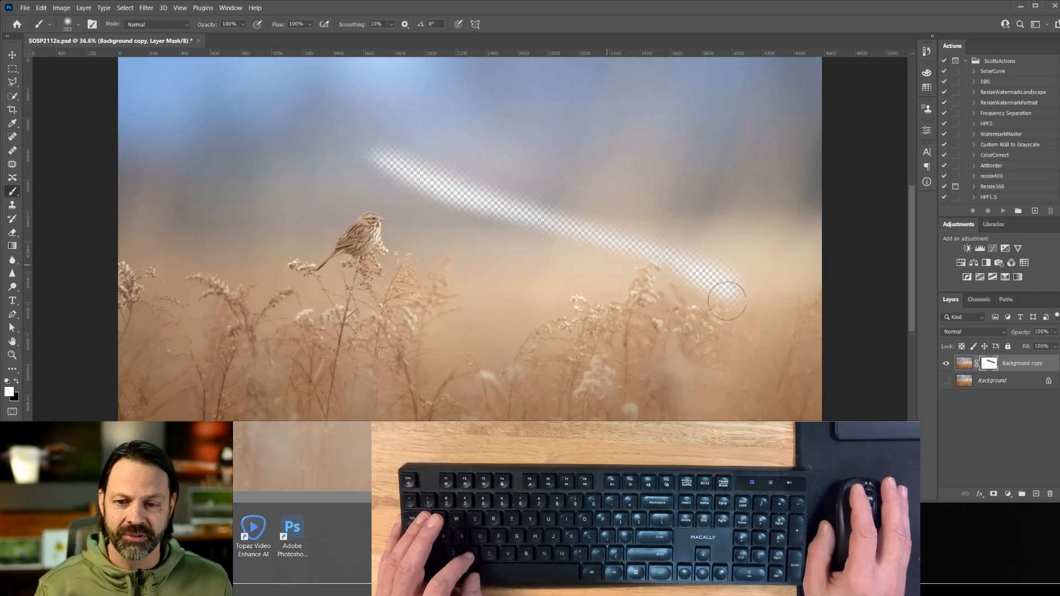
pyautogui.moveTo(726, 301); pyautogui.dragTo(464, 210)
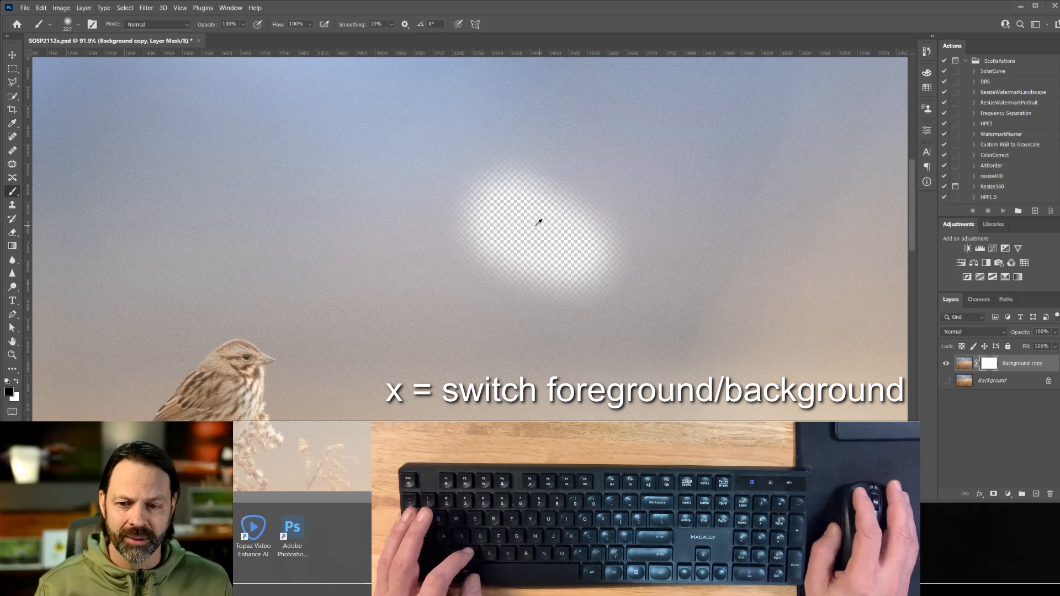
pyautogui.moveTo(538, 223); pyautogui.dragTo(512, 255)
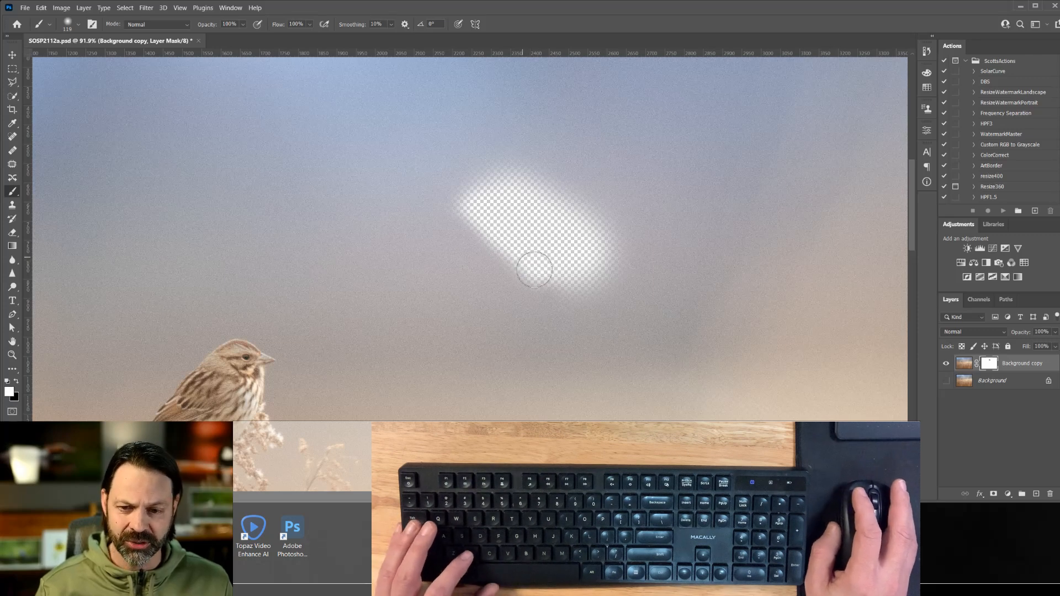
pyautogui.moveTo(534, 269); pyautogui.dragTo(524, 241)
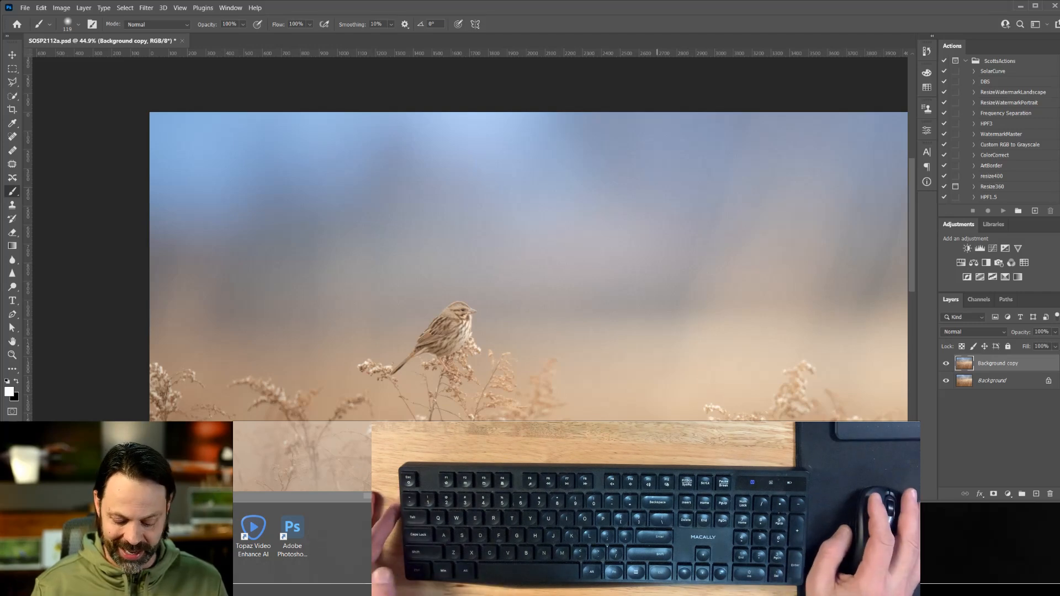
# - Fit the whole bird photo to the window with Ctrl+0
pyautogui.press('ctrl+0')
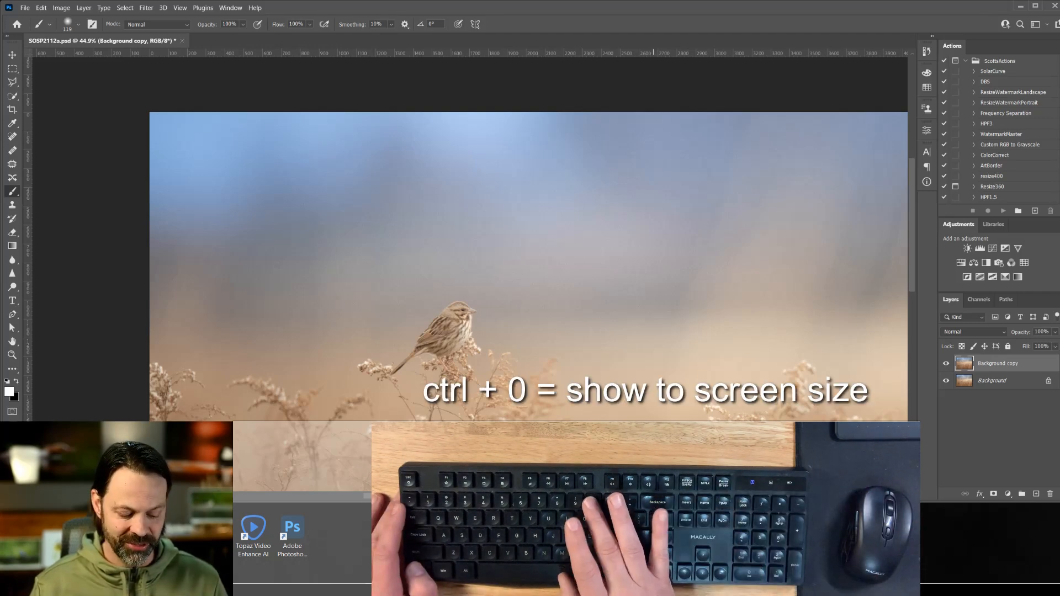
pyautogui.press('ctrl+0')
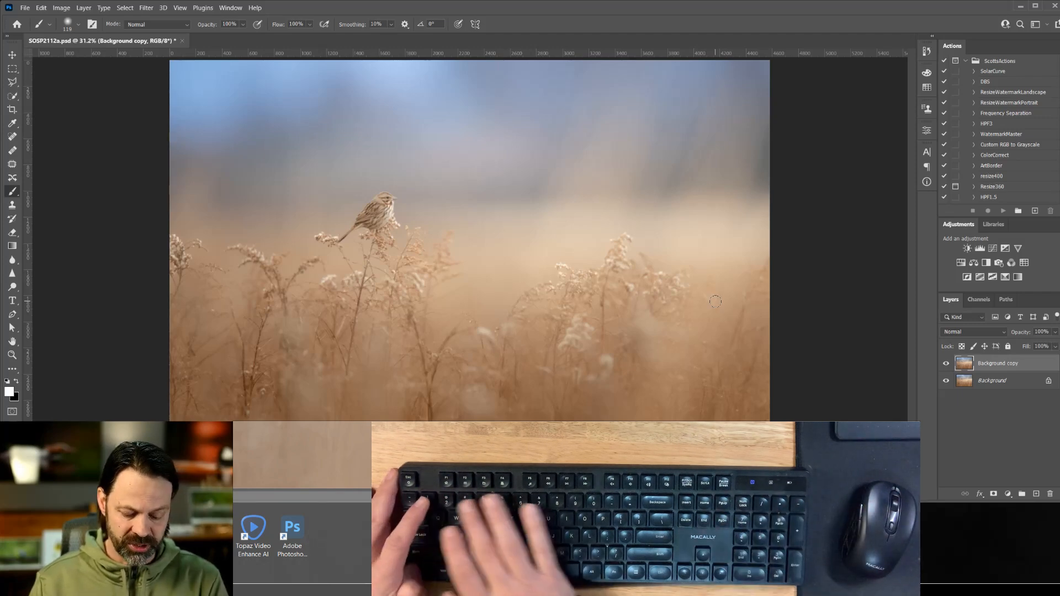
pyautogui.moveTo(718, 305)
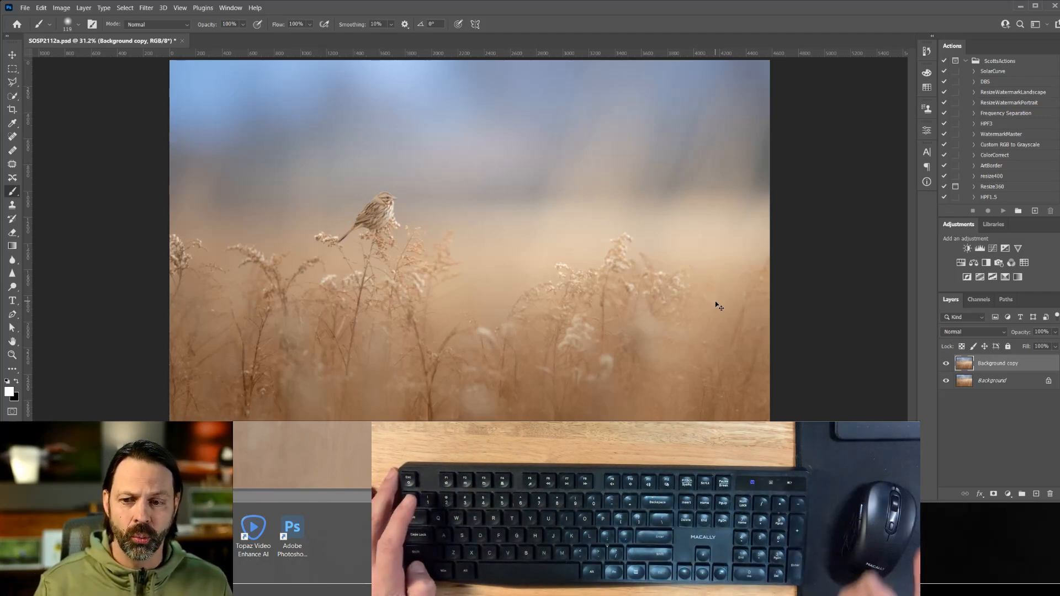
# - View the bird at 100% with Ctrl+1, then return to the fitted view
pyautogui.press('ctrl+1')
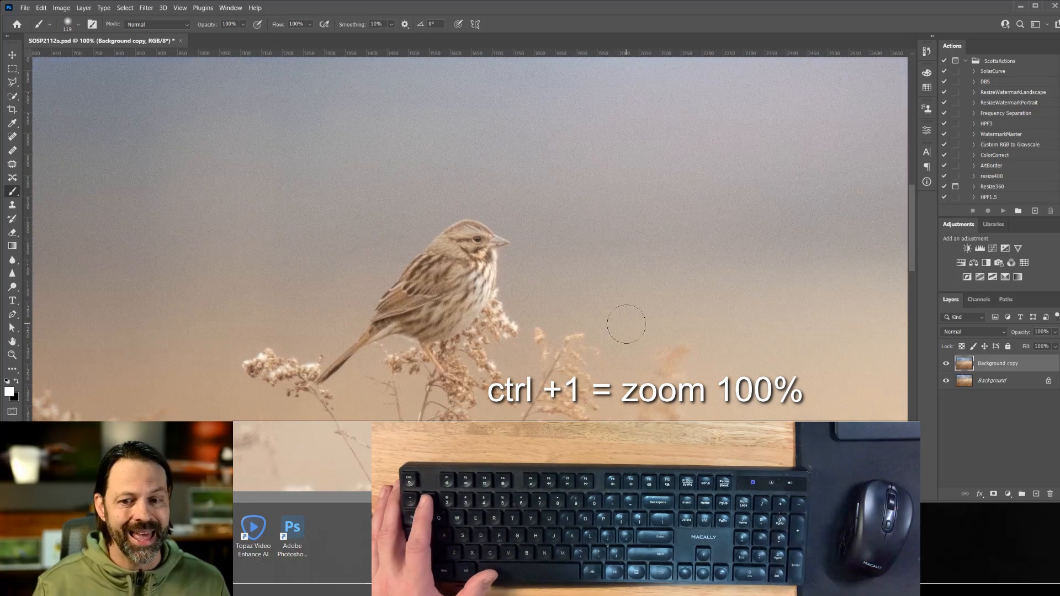
pyautogui.press('ctrl+1')
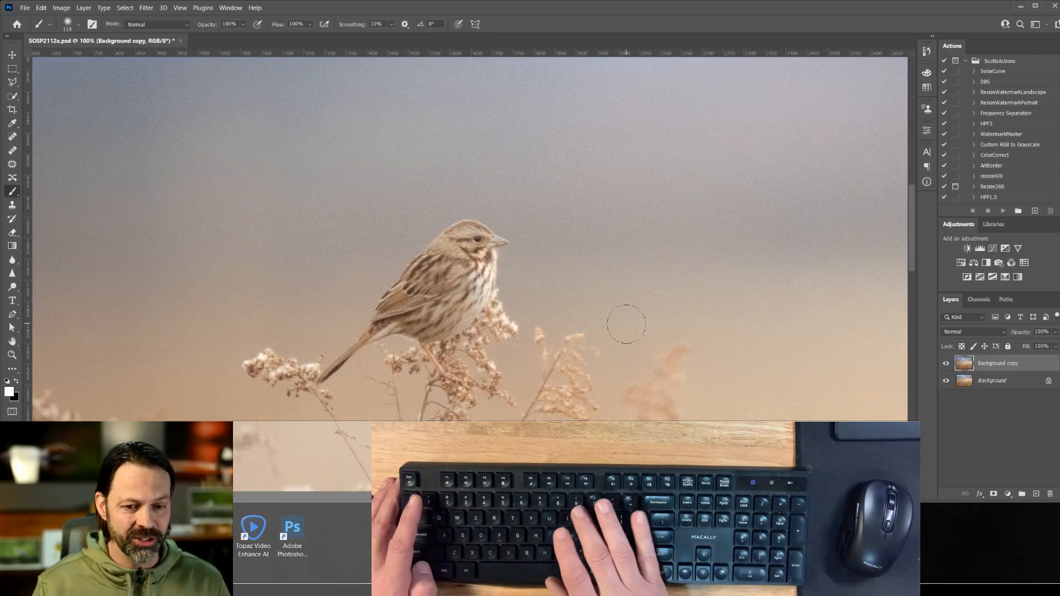
pyautogui.press('ctrl+0')
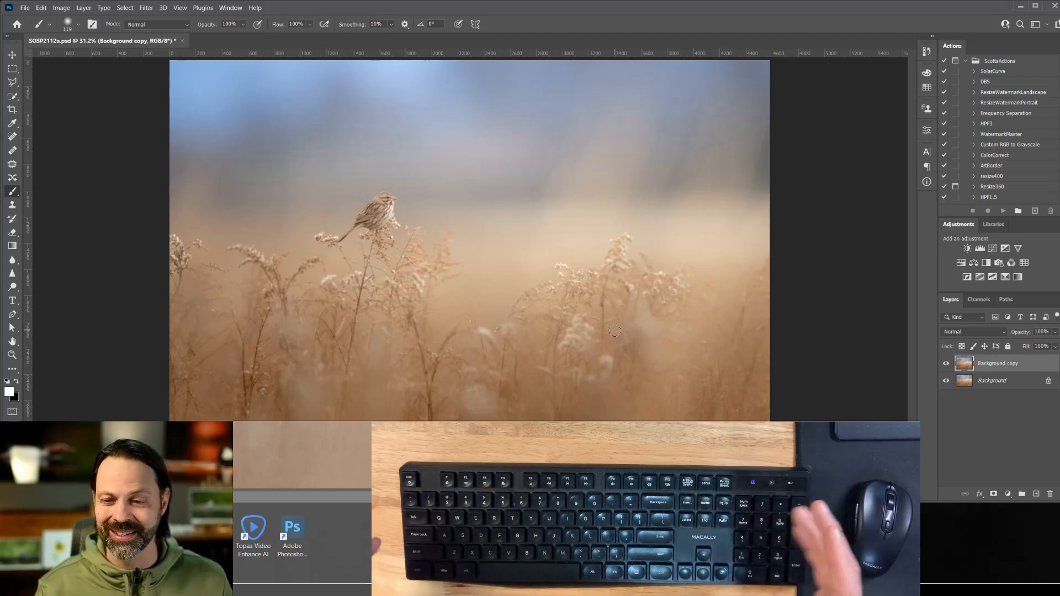
pyautogui.moveTo(198, 276)
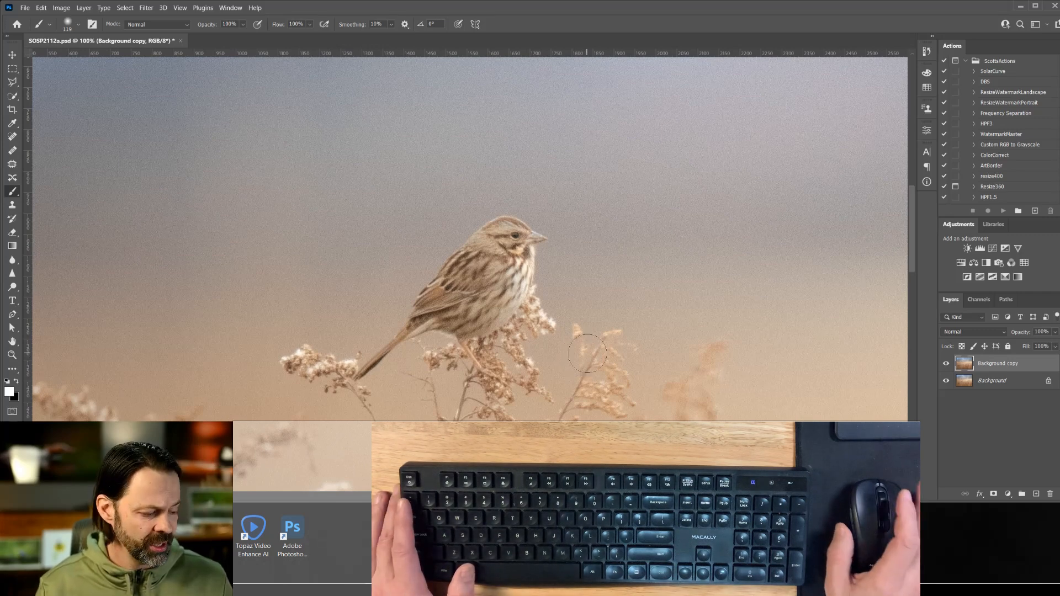
pyautogui.moveTo(529, 265)
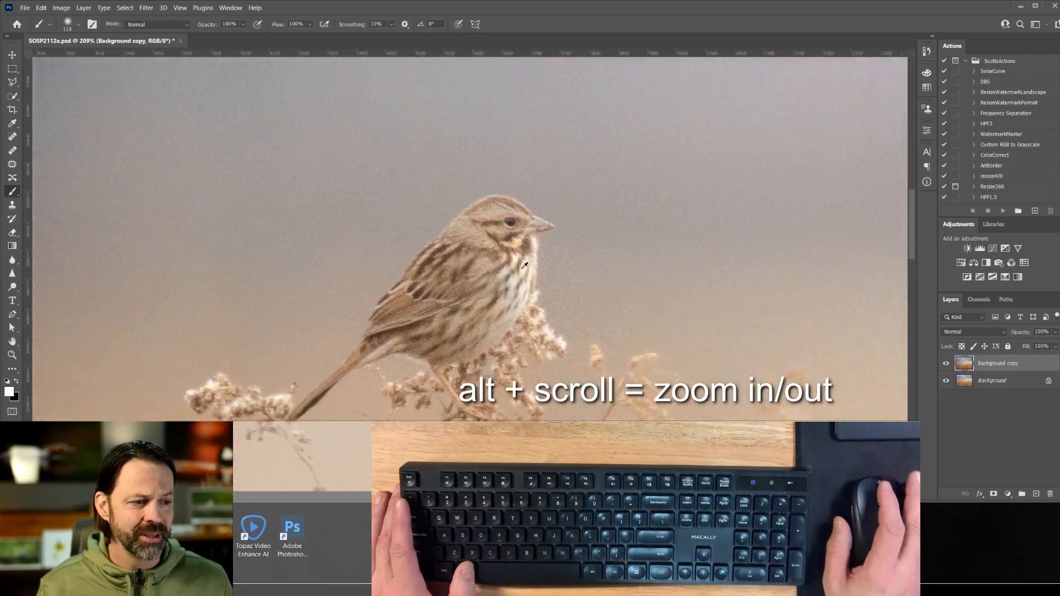
# - Zoom in on the bird with Alt-scroll, then zoom back out to the full photo
pyautogui.scroll(-3)
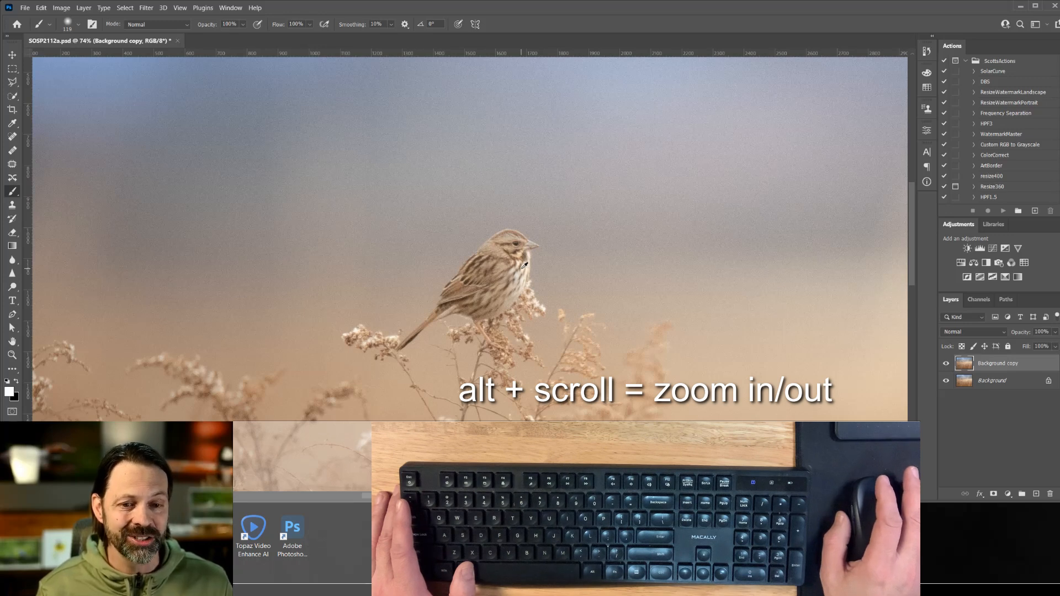
pyautogui.scroll(-3)
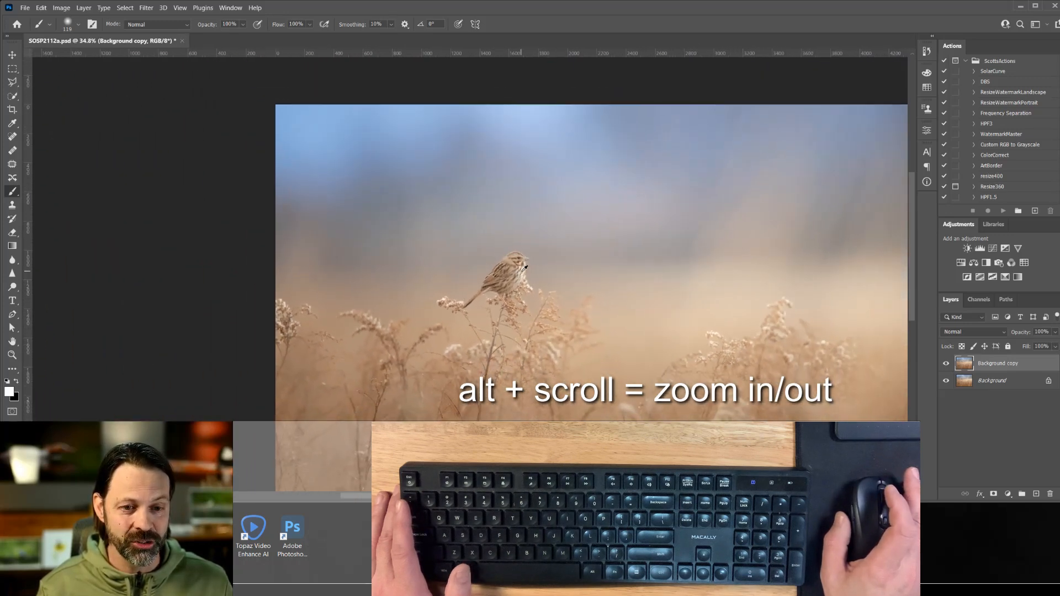
pyautogui.scroll(-3)
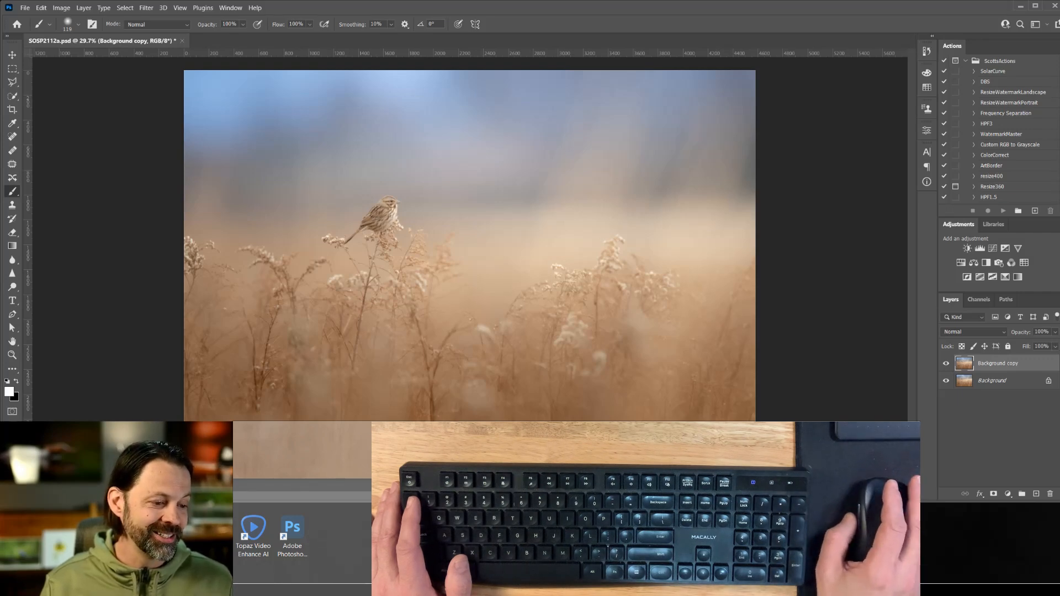
pyautogui.press('ctrl+minus')
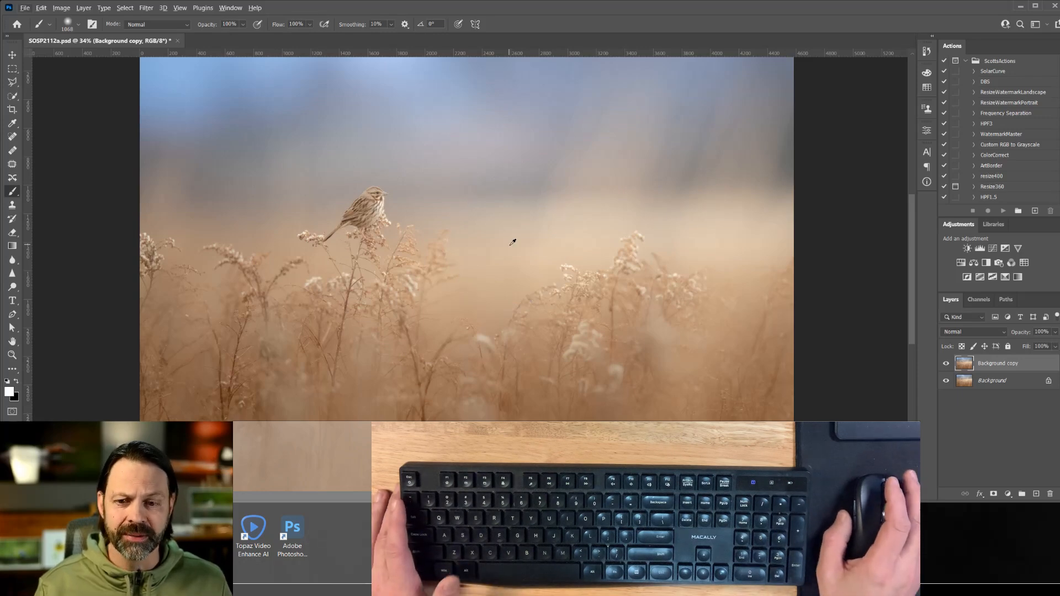
pyautogui.moveTo(554, 220)
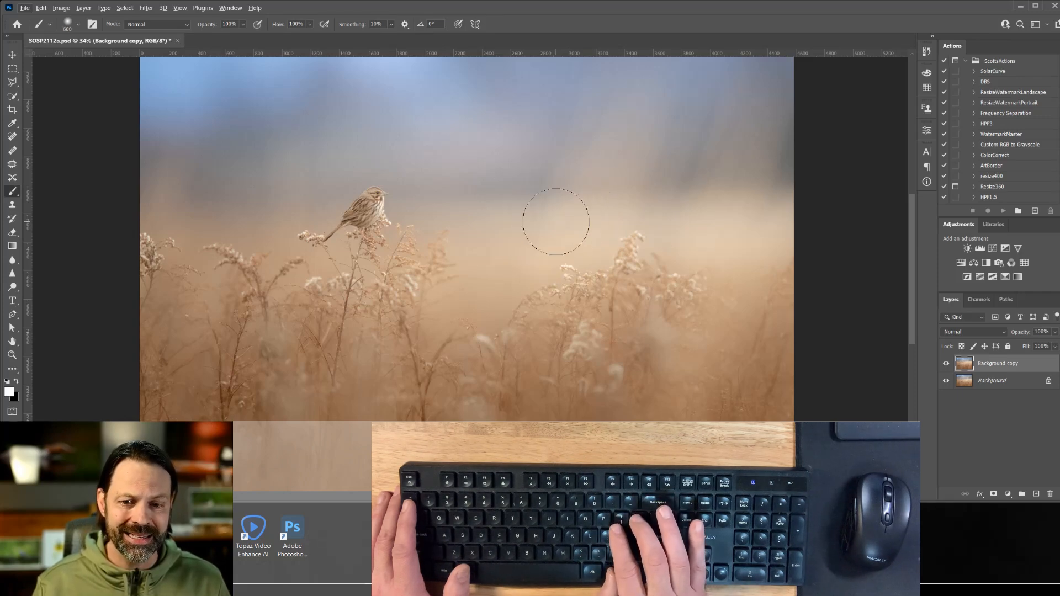
# - Enlarge, shrink, then enlarge the brush again using the ] and [ keys
pyautogui.press(']')
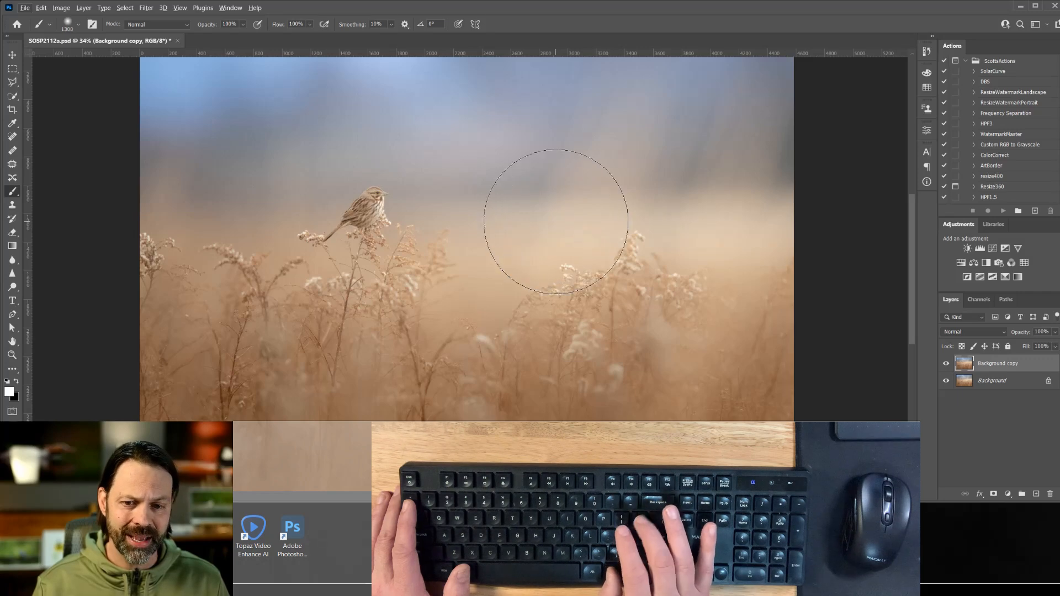
pyautogui.press('[')
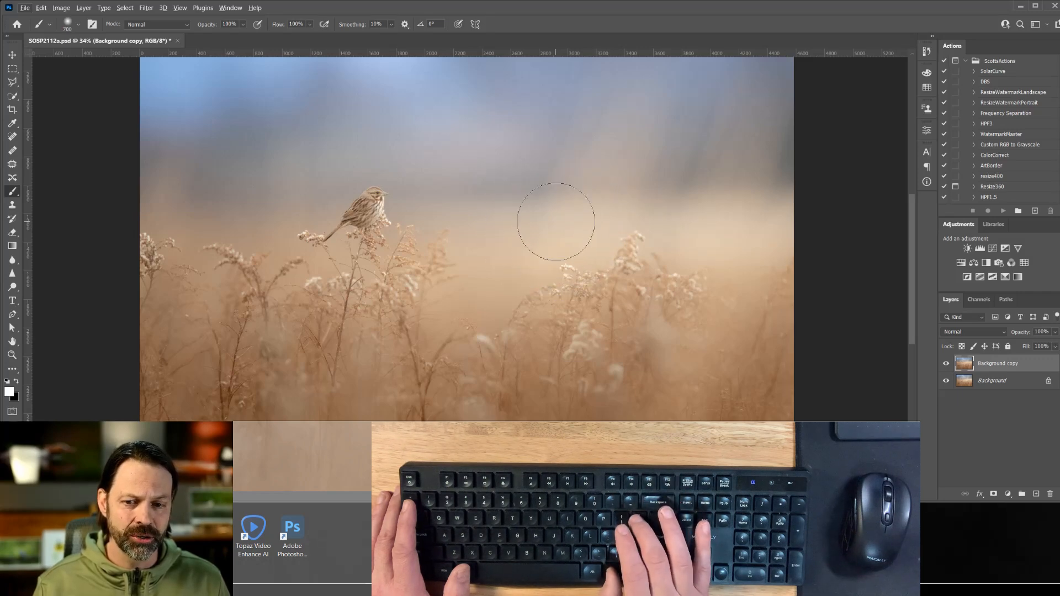
pyautogui.press(']')
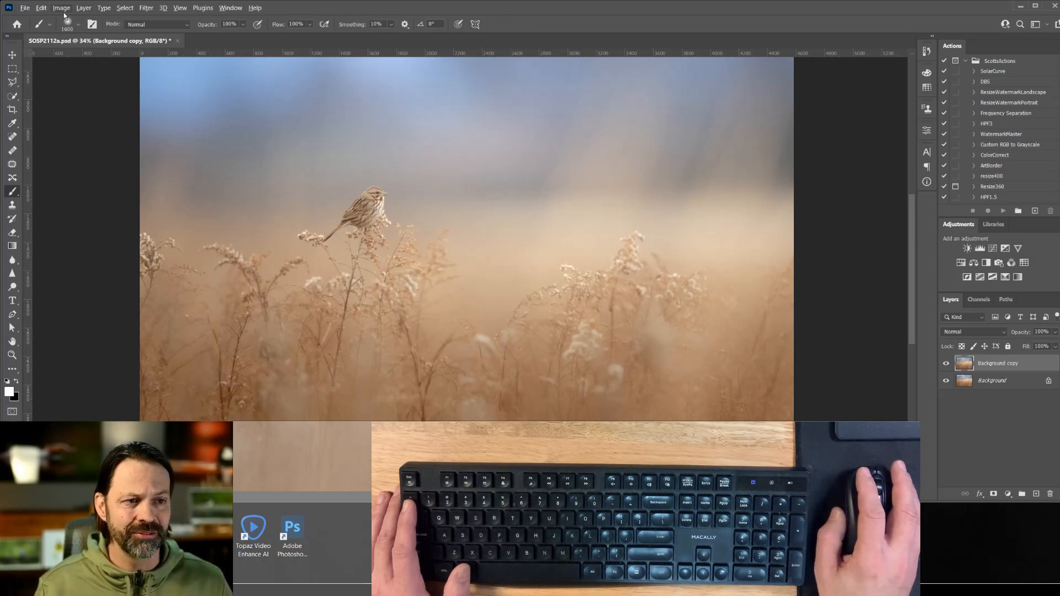
# - Drag the brush picker's Size slider to a much larger size, keeping hardness at 0%
pyautogui.click(81, 24)
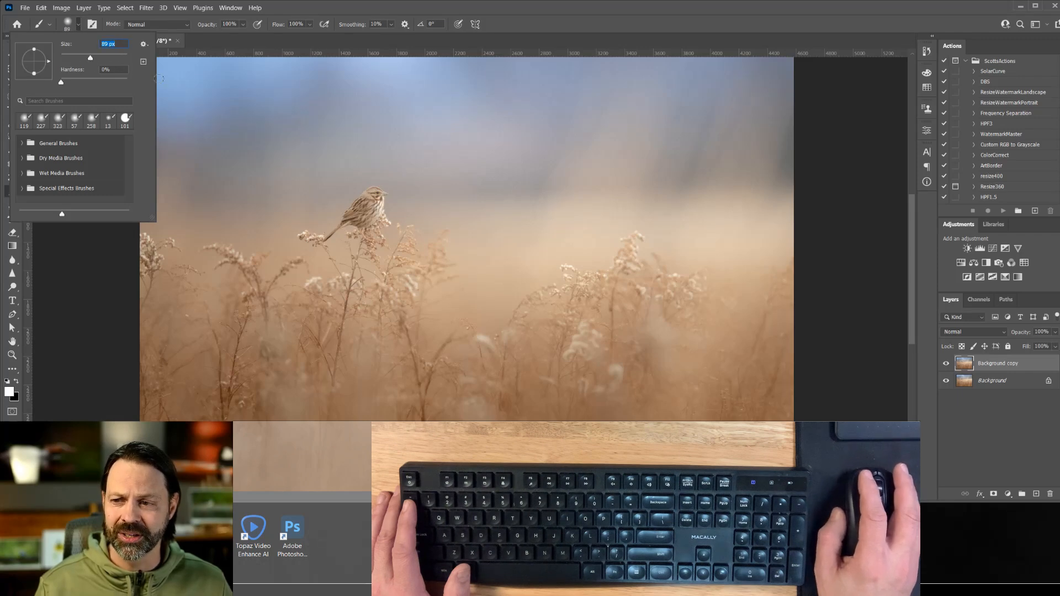
pyautogui.moveTo(90, 57); pyautogui.dragTo(118, 57)
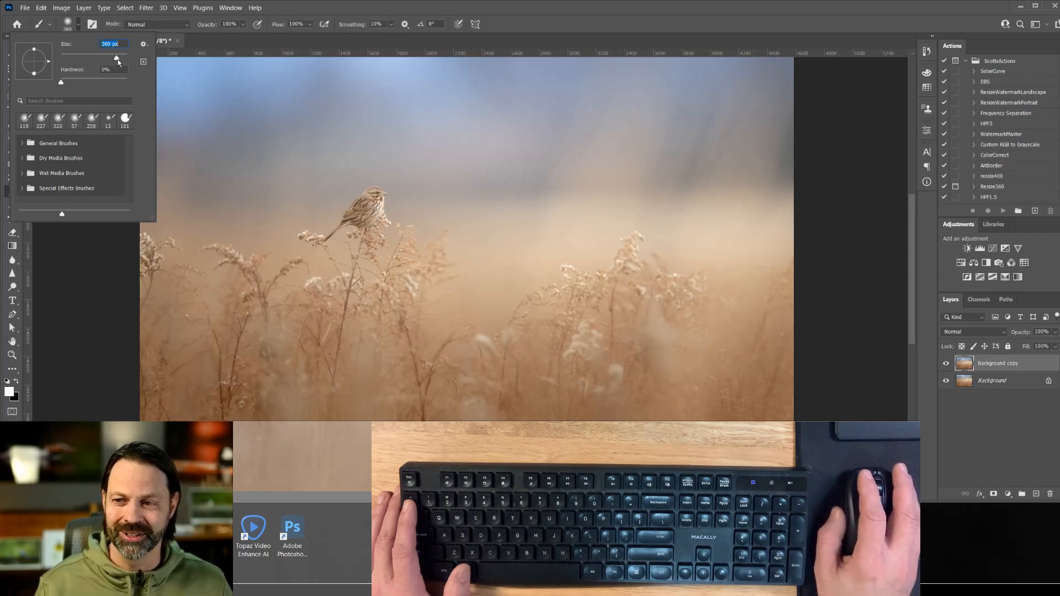
pyautogui.moveTo(117, 59); pyautogui.dragTo(109, 59)
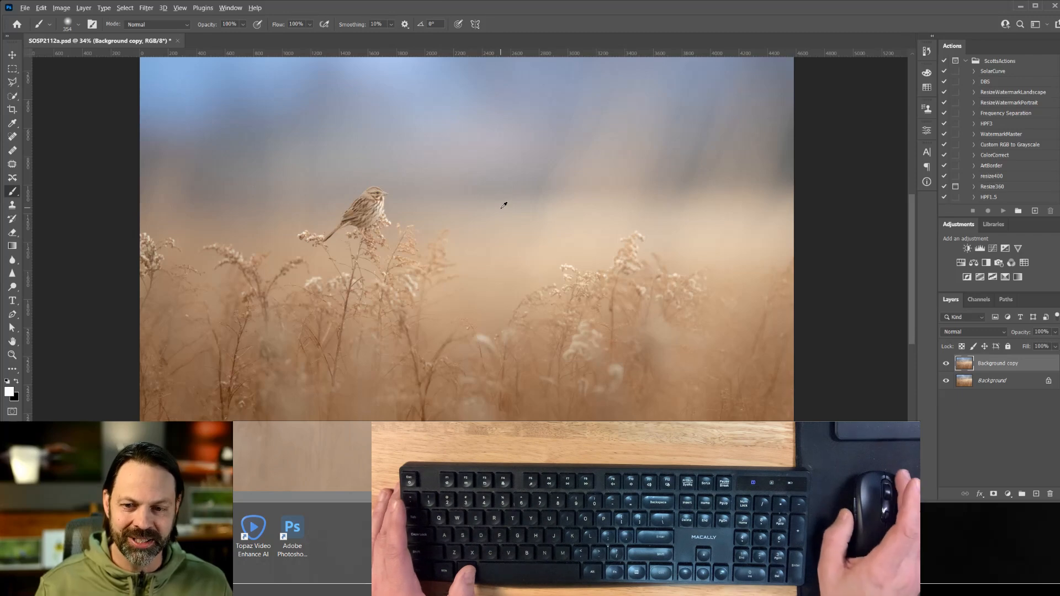
# - Drag the brush on the photo to about 1761 px diameter and 1% hardness
pyautogui.click(503, 213)
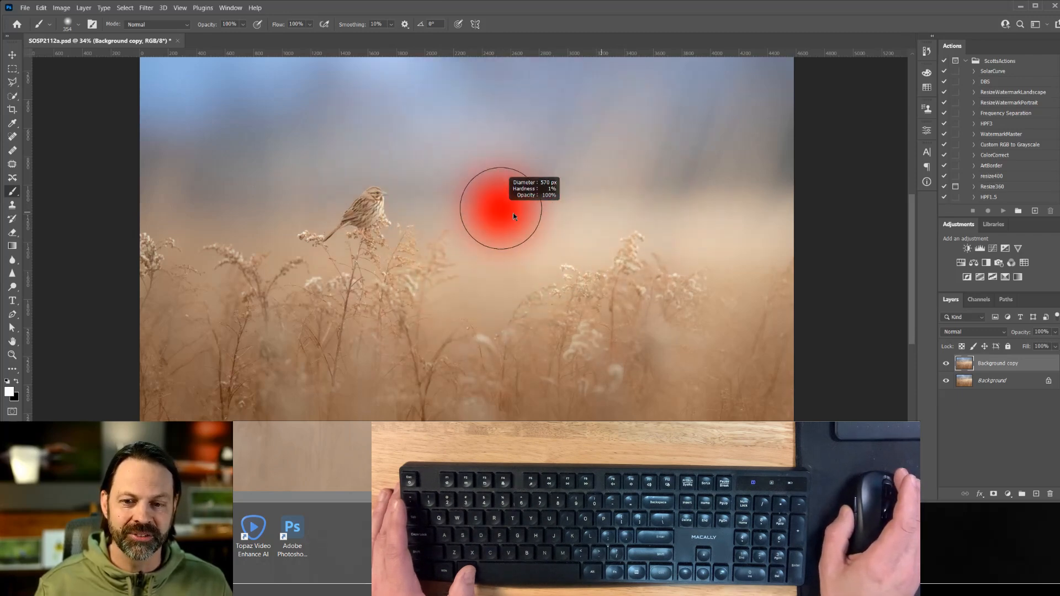
pyautogui.moveTo(500, 216); pyautogui.dragTo(649, 235)
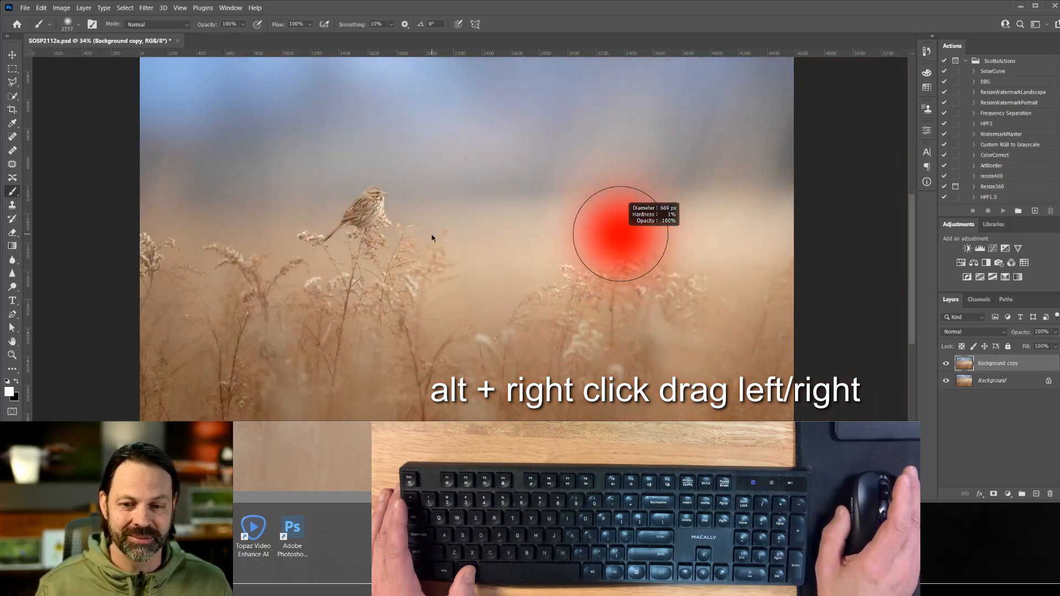
pyautogui.moveTo(622, 233); pyautogui.dragTo(480, 253)
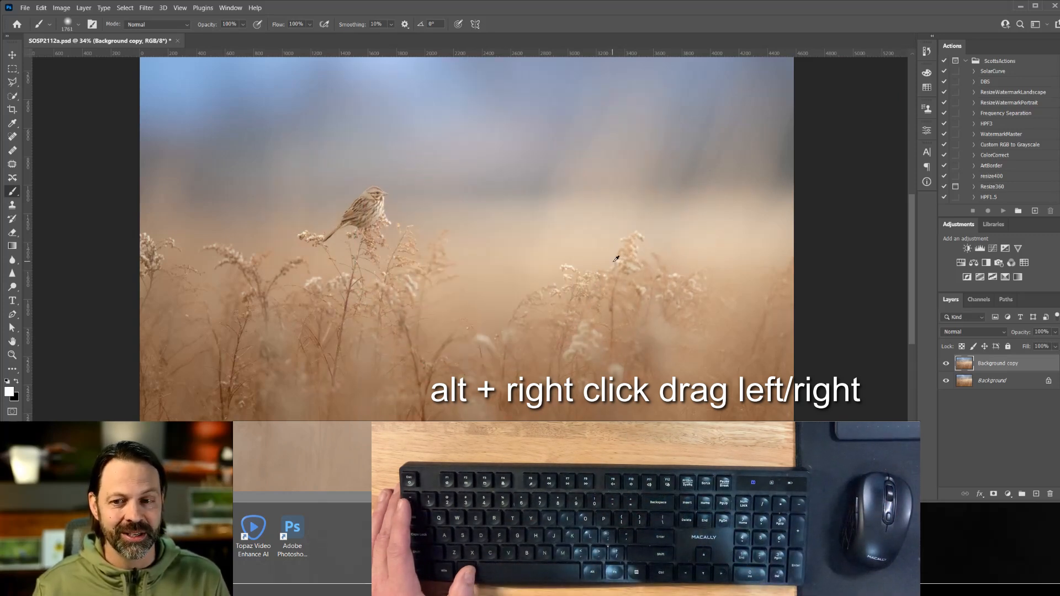
pyautogui.moveTo(615, 259); pyautogui.dragTo(588, 250)
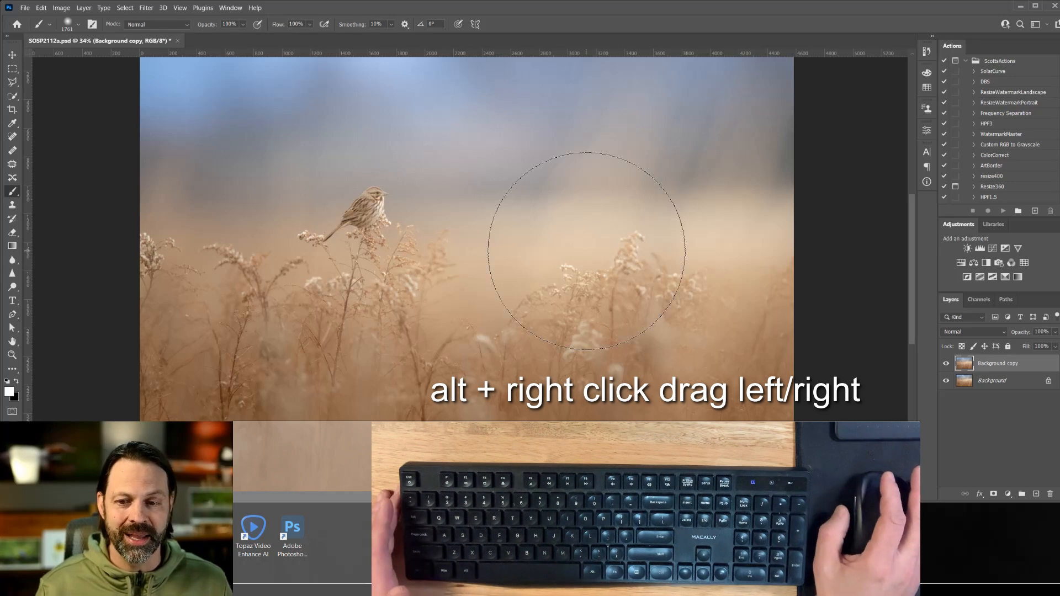
pyautogui.moveTo(584, 250); pyautogui.dragTo(530, 162)
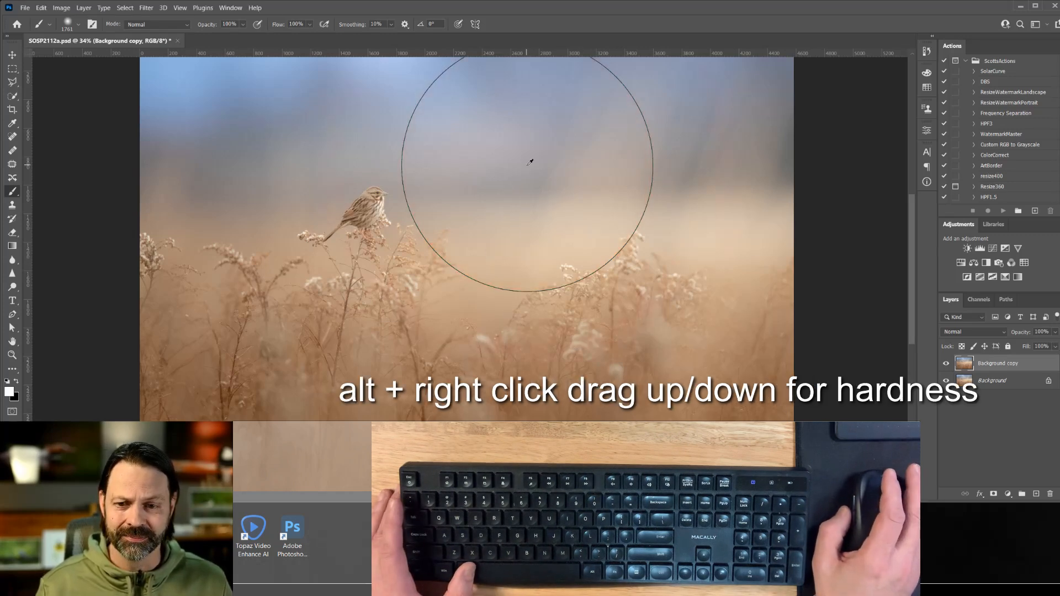
pyautogui.moveTo(529, 162); pyautogui.dragTo(538, 194)
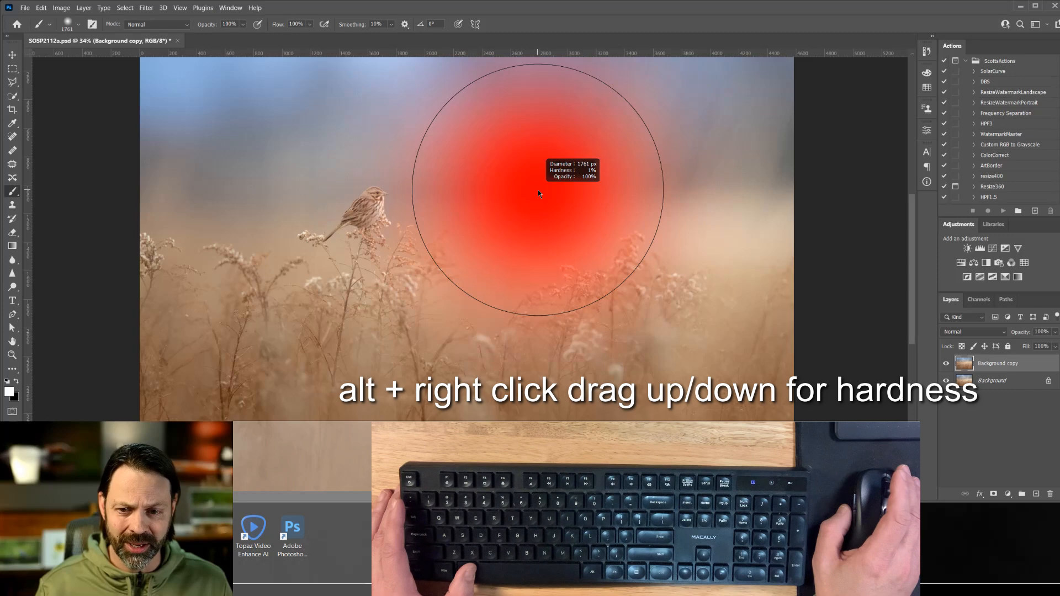